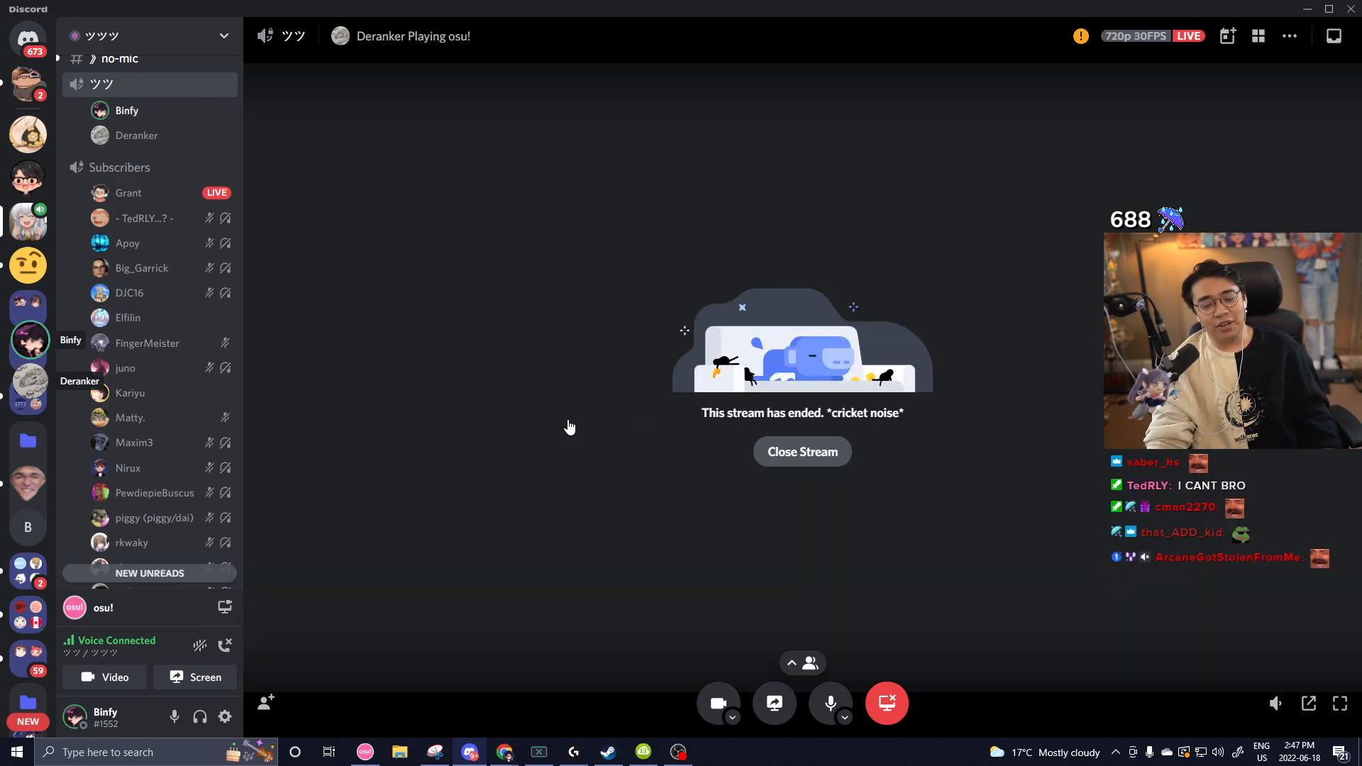
mouse_move(556, 442)
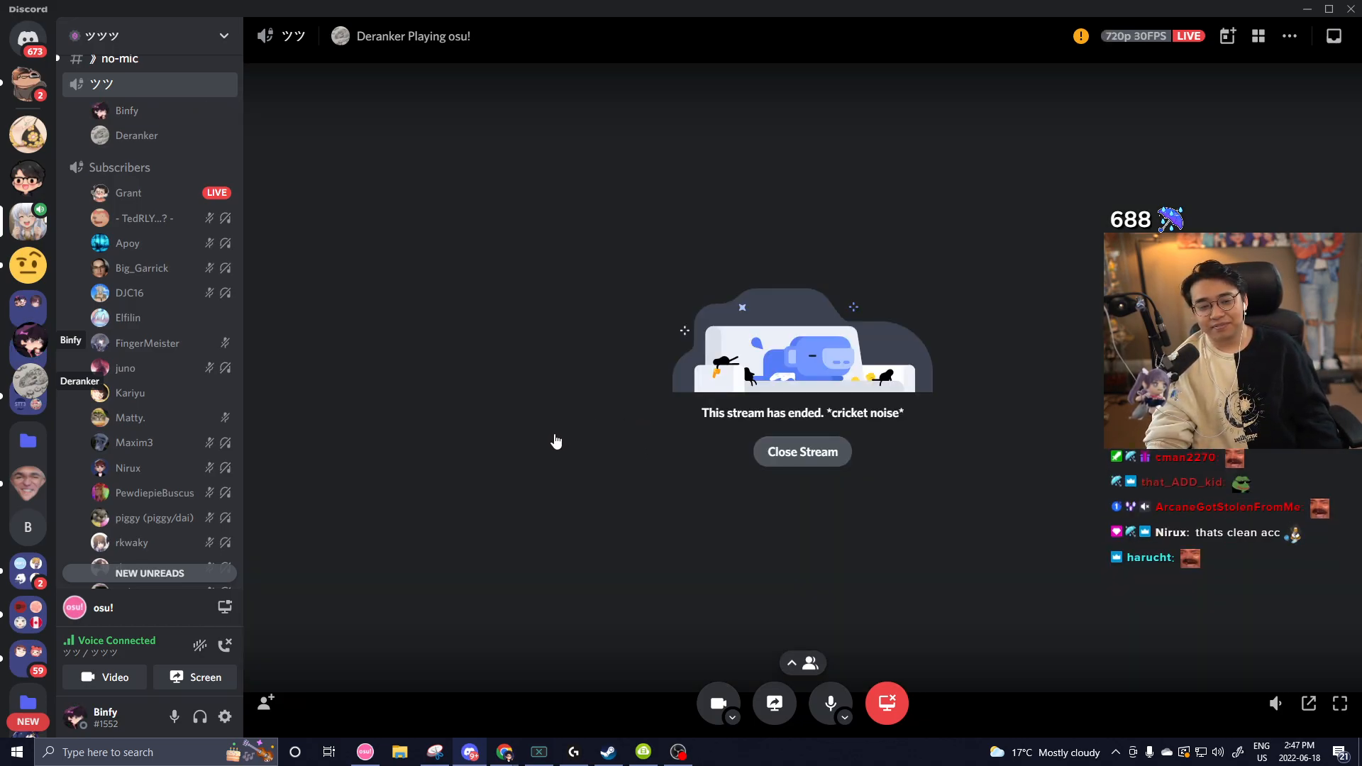